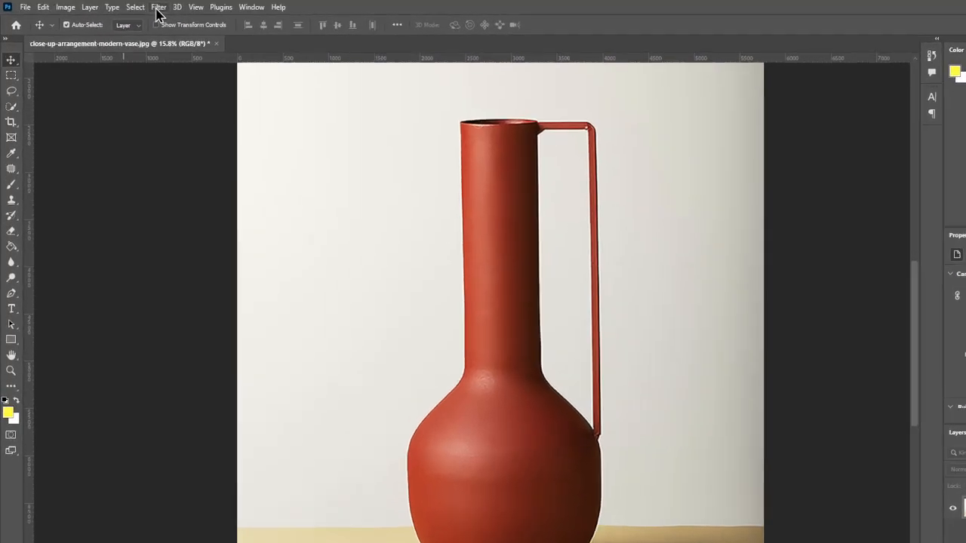
Browse the Blur filters submenu for the red vase photo
left_click(157, 6)
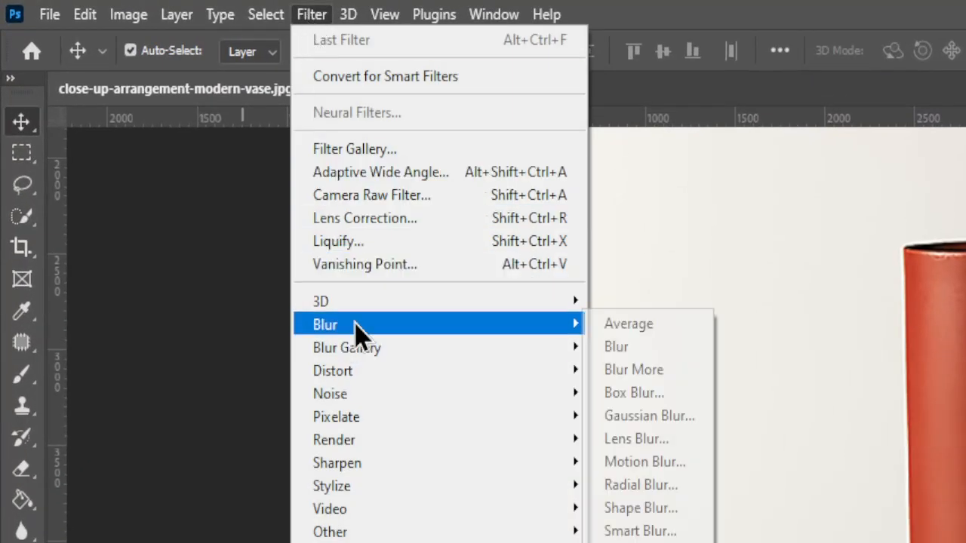
mouse_move(639, 347)
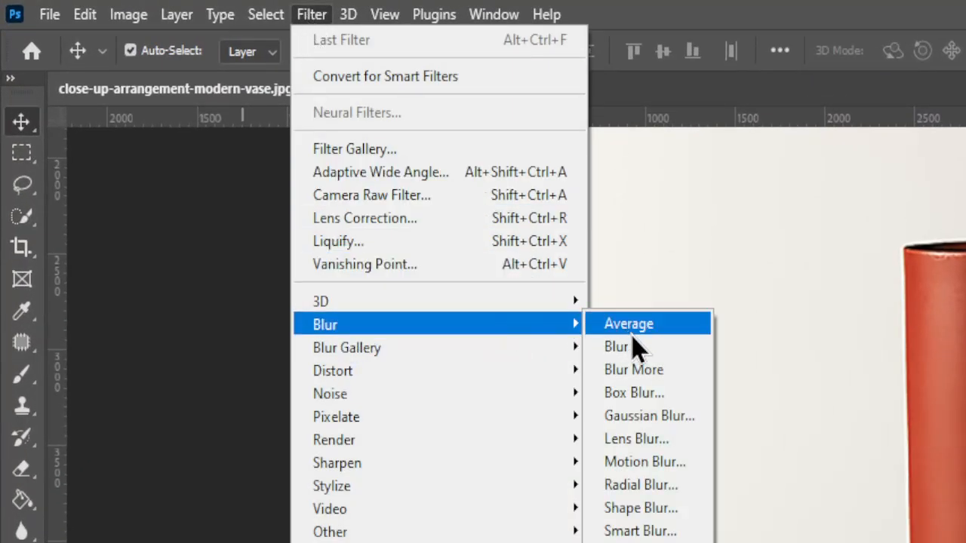
mouse_move(652, 375)
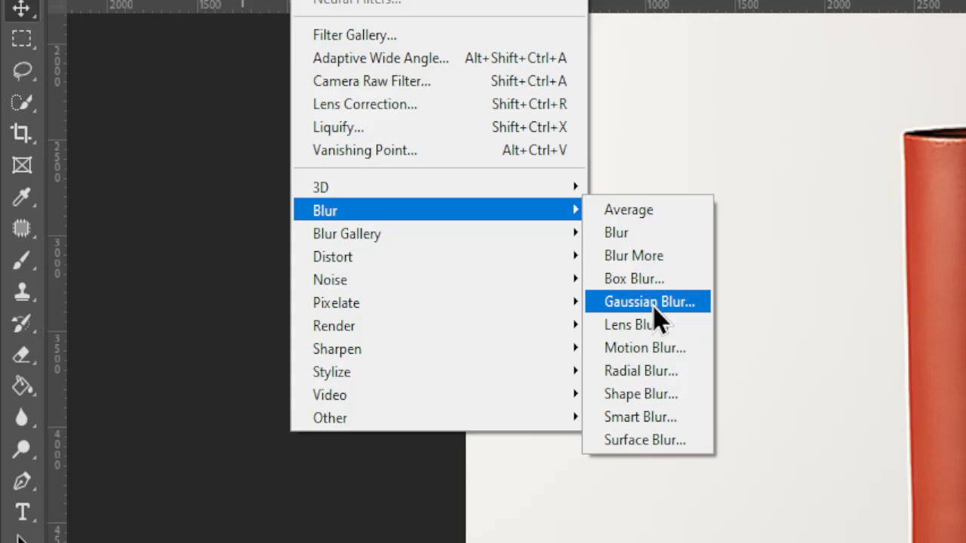
mouse_move(667, 359)
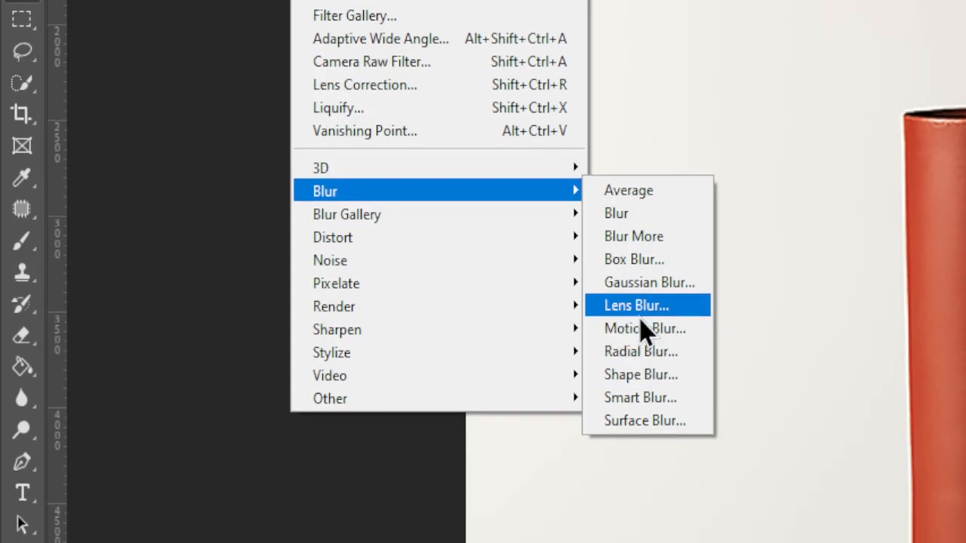
mouse_move(648, 340)
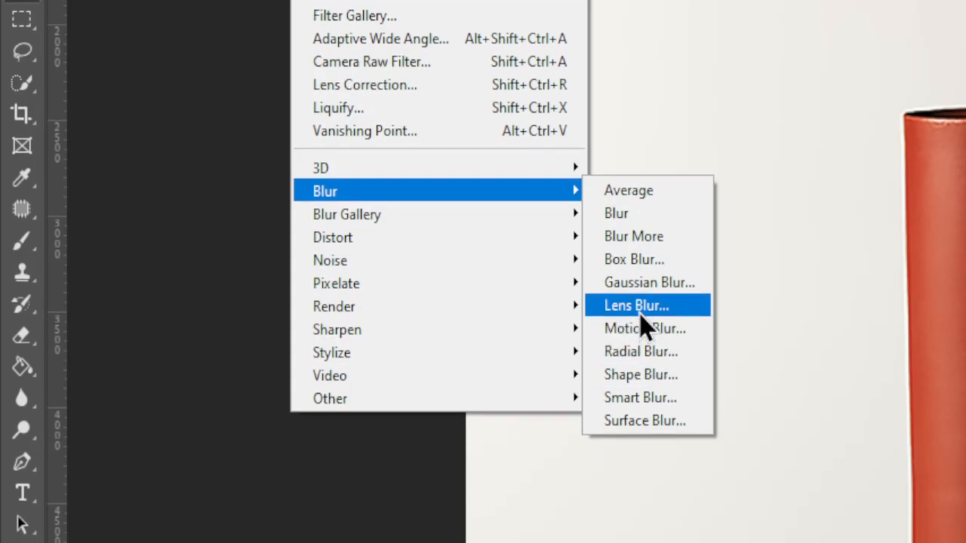
mouse_move(661, 362)
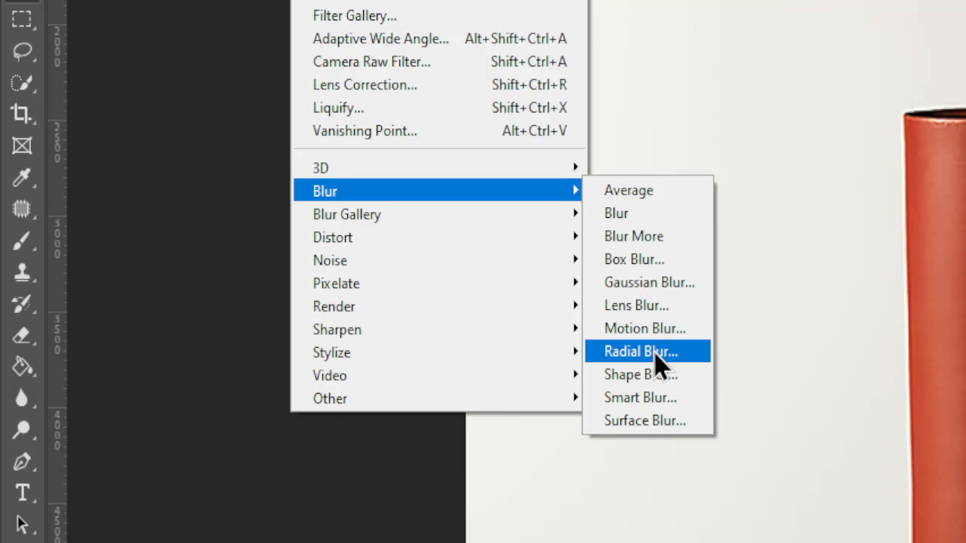
mouse_move(649, 293)
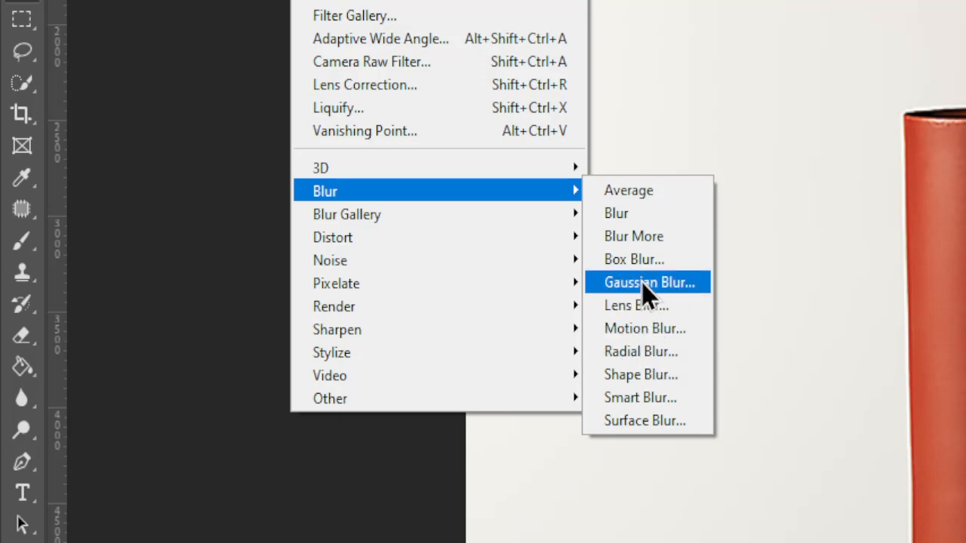
Apply a Gaussian Blur with a radius of about 27.7 pixels to the whole photo
left_click(649, 283)
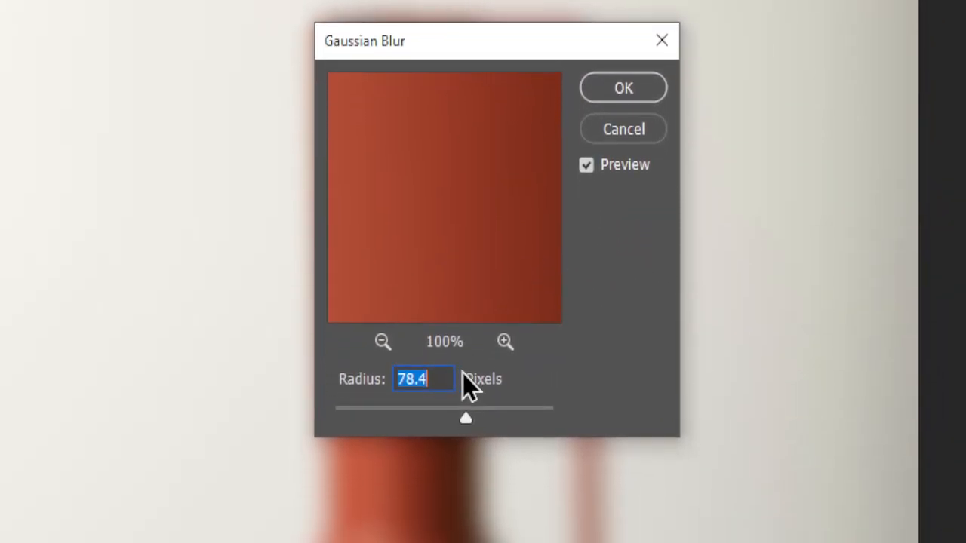
left_click_drag(465, 419, 430, 369)
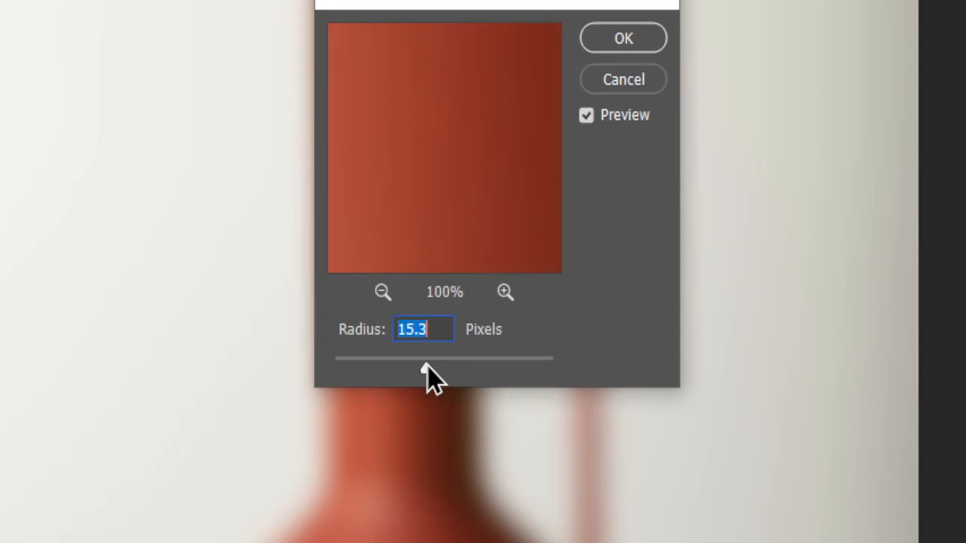
left_click_drag(425, 370, 447, 368)
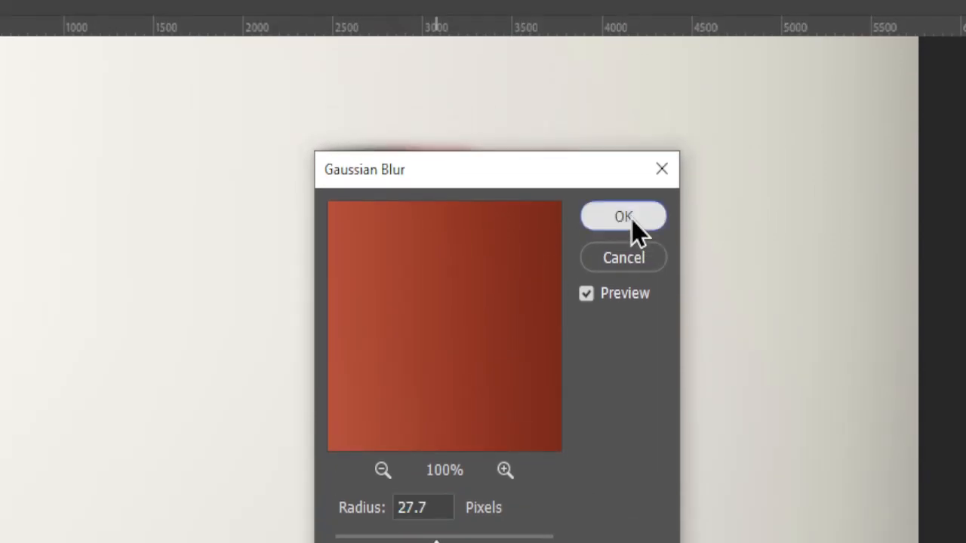
left_click(623, 217)
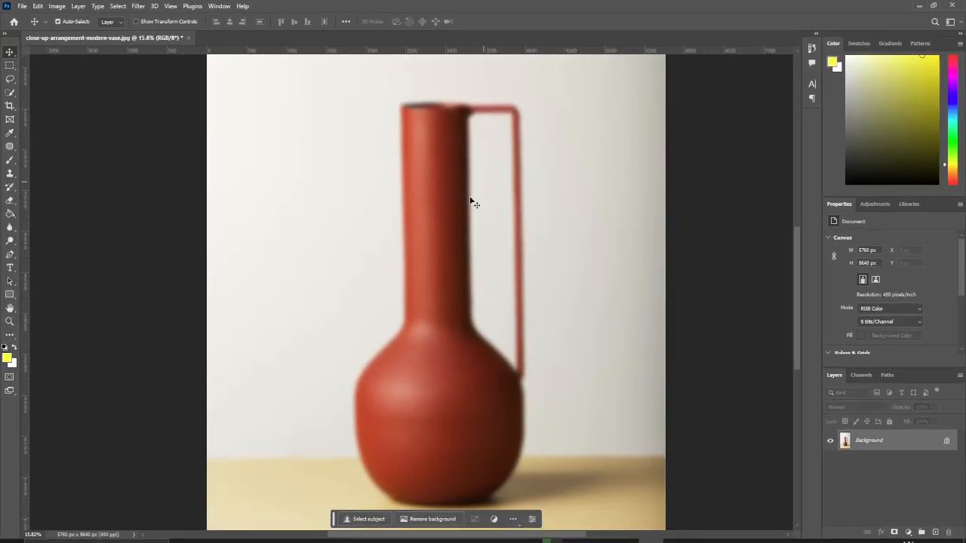